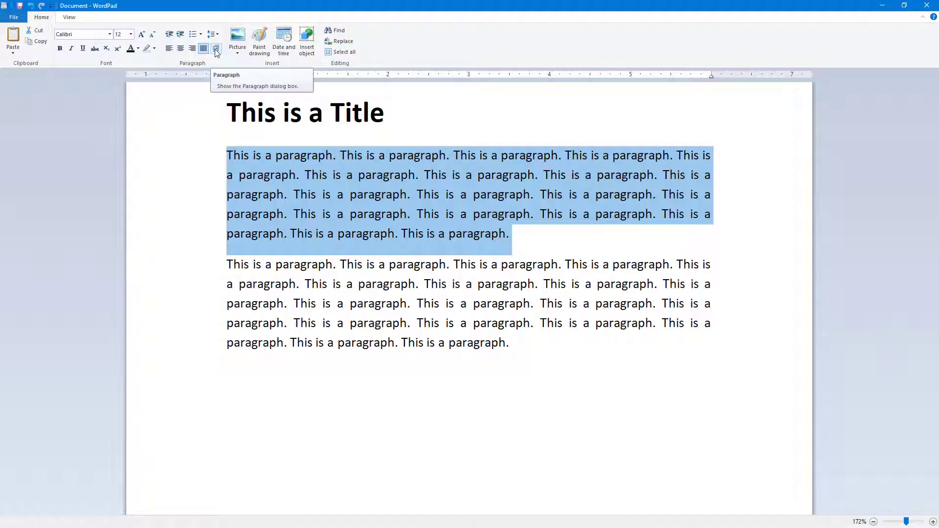
- Set the first paragraph's left indentation to 1 inch in the Paragraph dialog
click(216, 48)
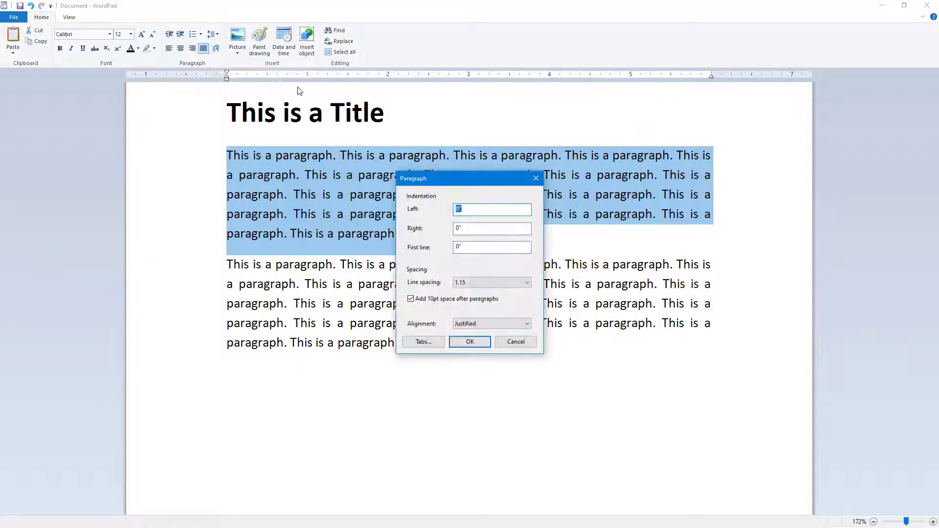
click(492, 209)
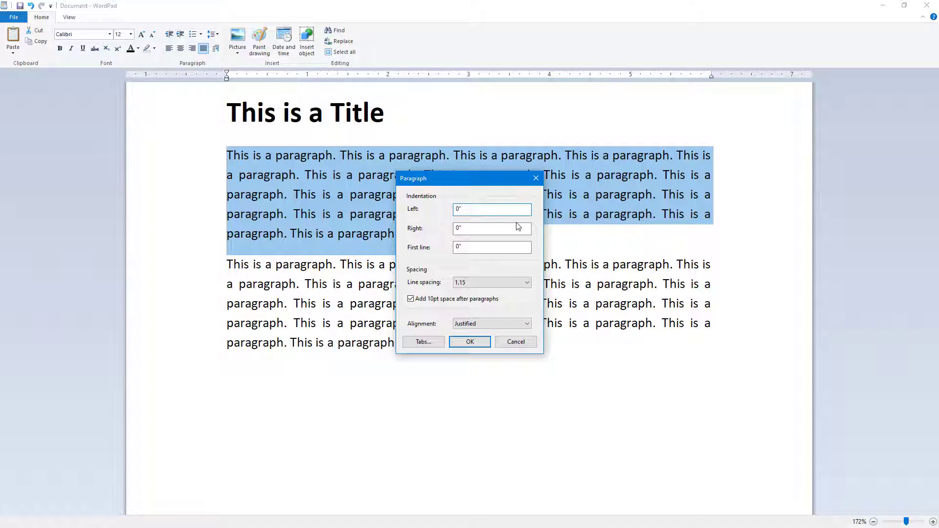
click(491, 208)
text(1)
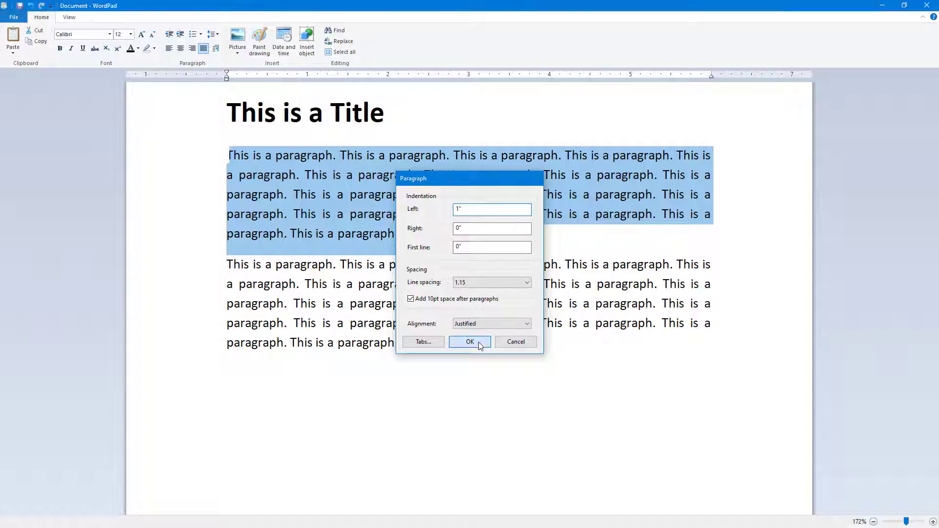
click(470, 341)
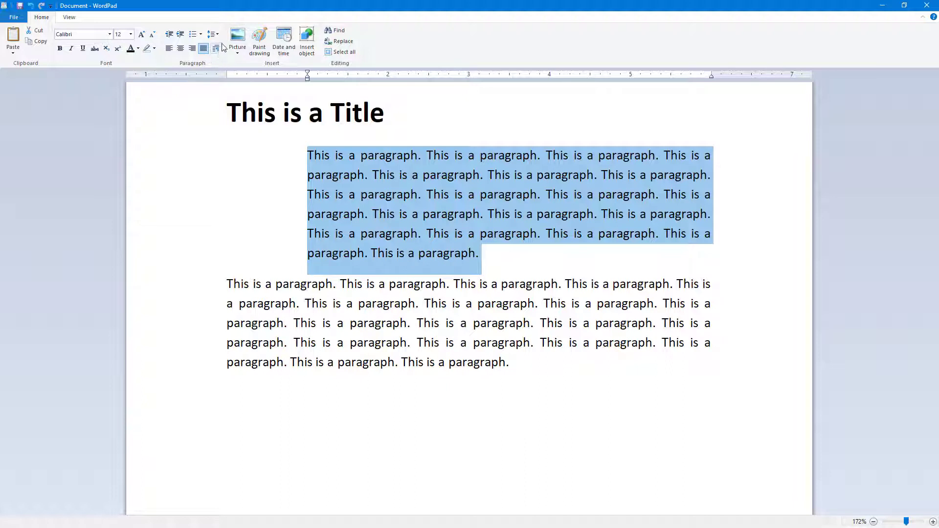
- Set the first paragraph's right indentation to 1 inch in the Paragraph dialog
click(212, 34)
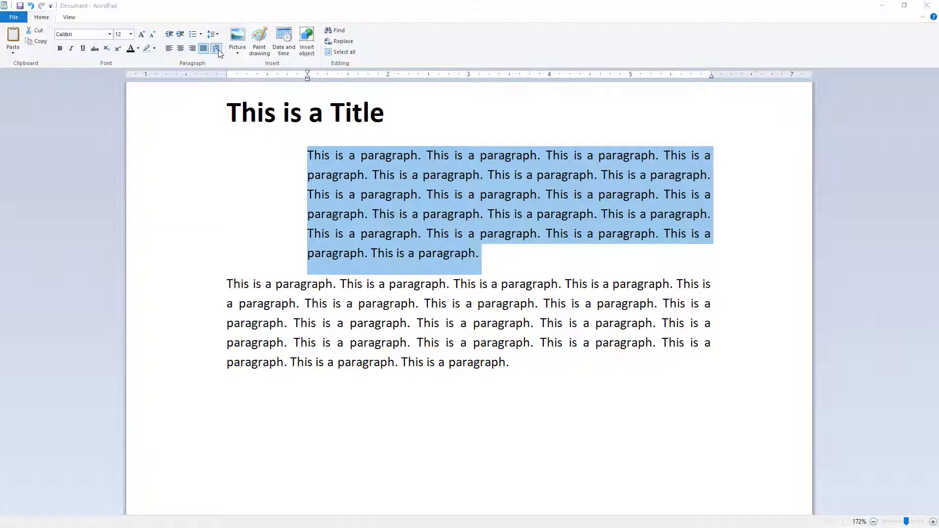
click(216, 48)
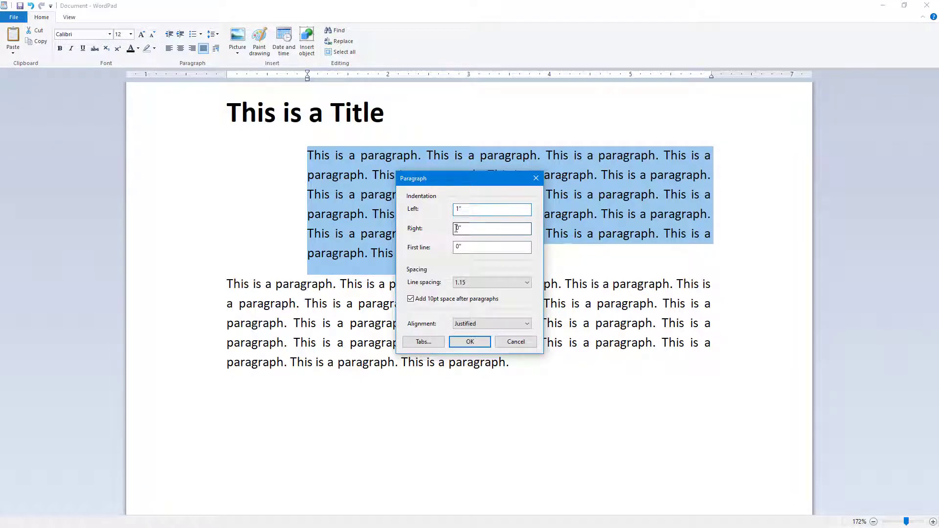
text(1)
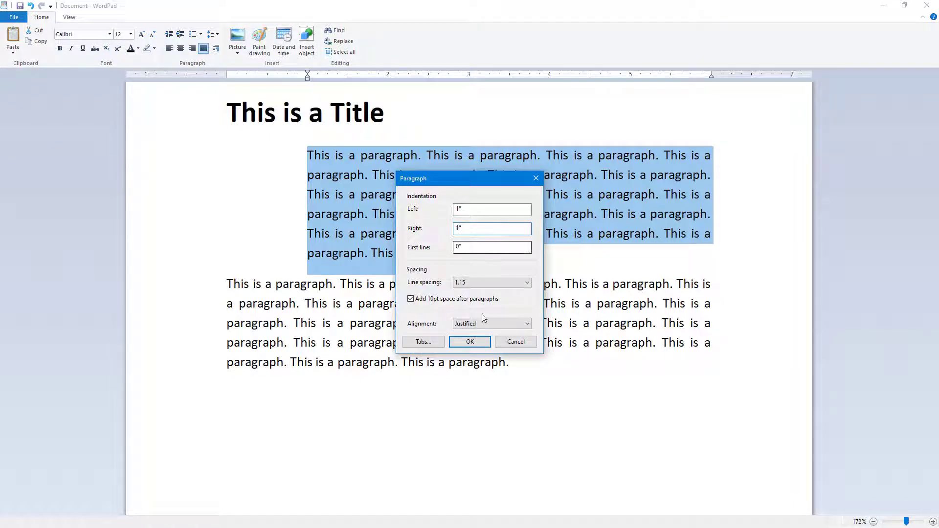
click(470, 342)
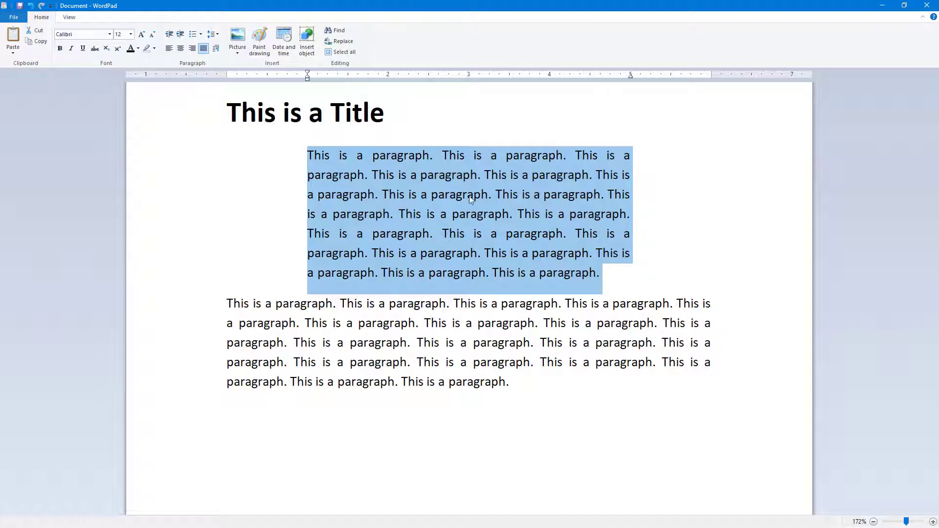
mouse_move(665, 82)
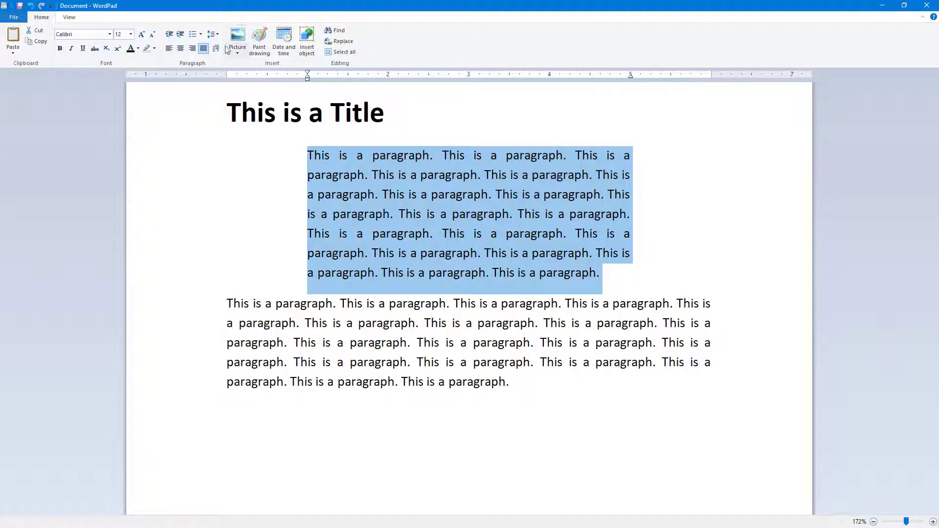
- Set a 1-inch first-line indent and change the left indent to 0.5 inch
click(225, 63)
text(1)
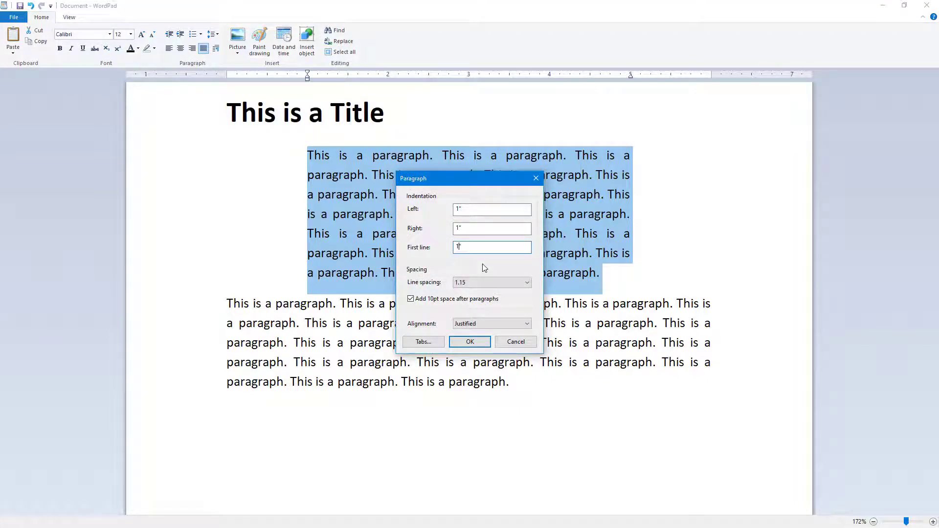
click(470, 342)
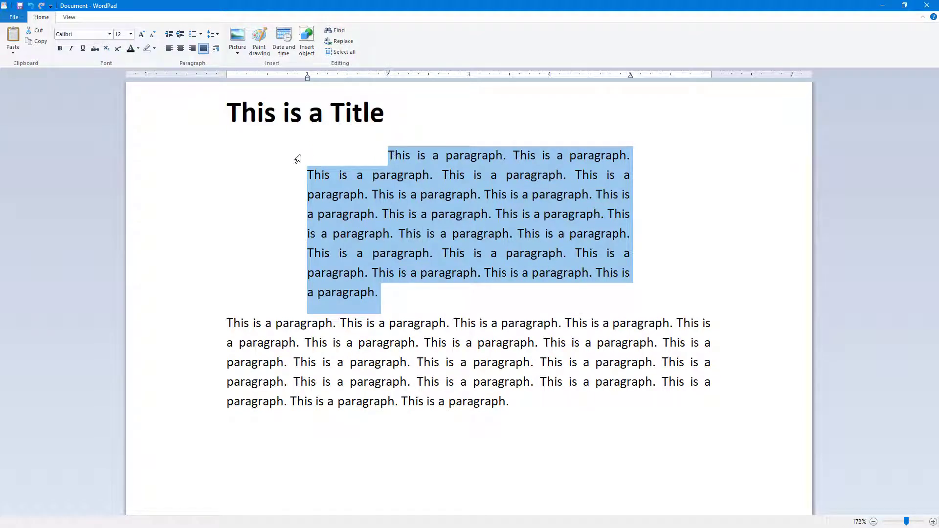
mouse_move(235, 62)
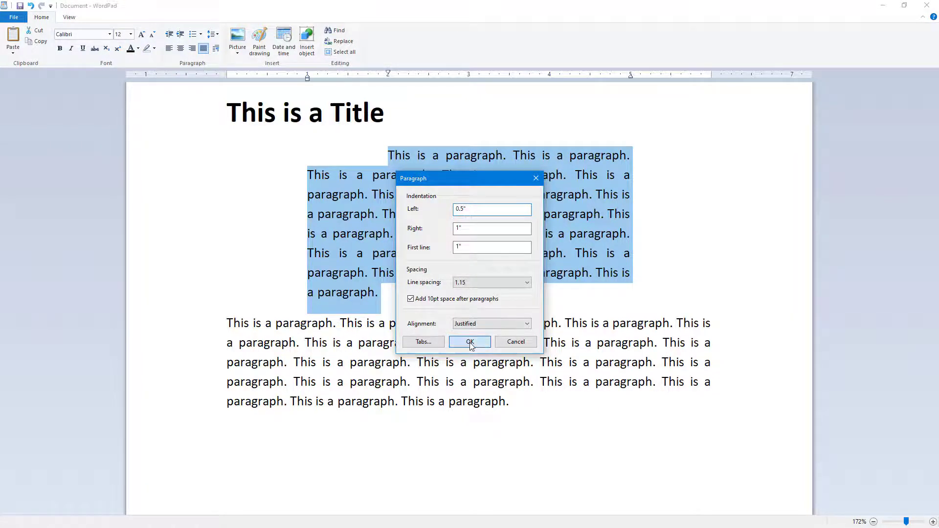
click(470, 342)
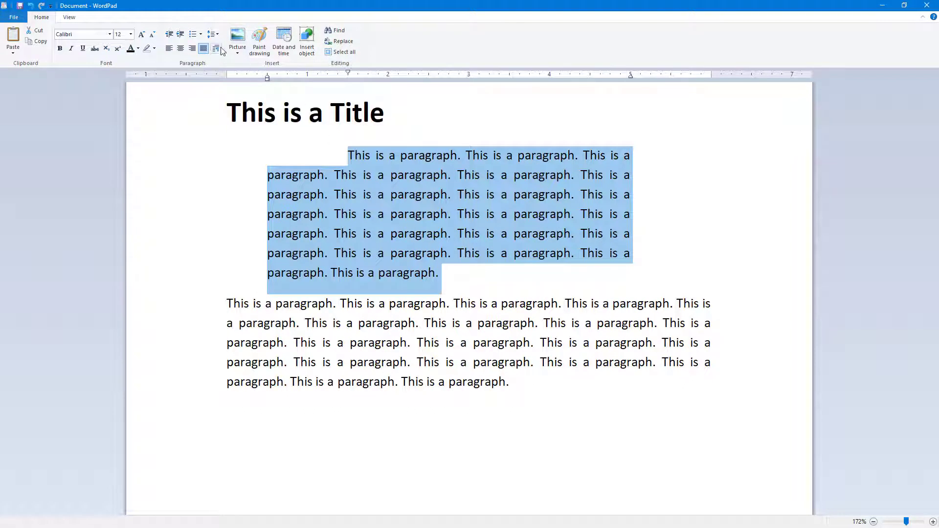
- Set line spacing to 2.00 and alignment to Center in the Paragraph dialog
click(215, 48)
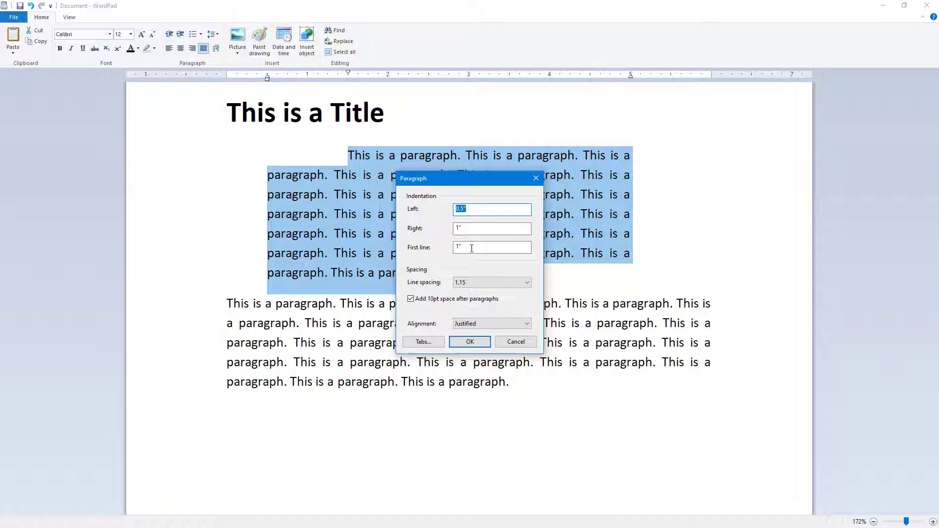
click(526, 283)
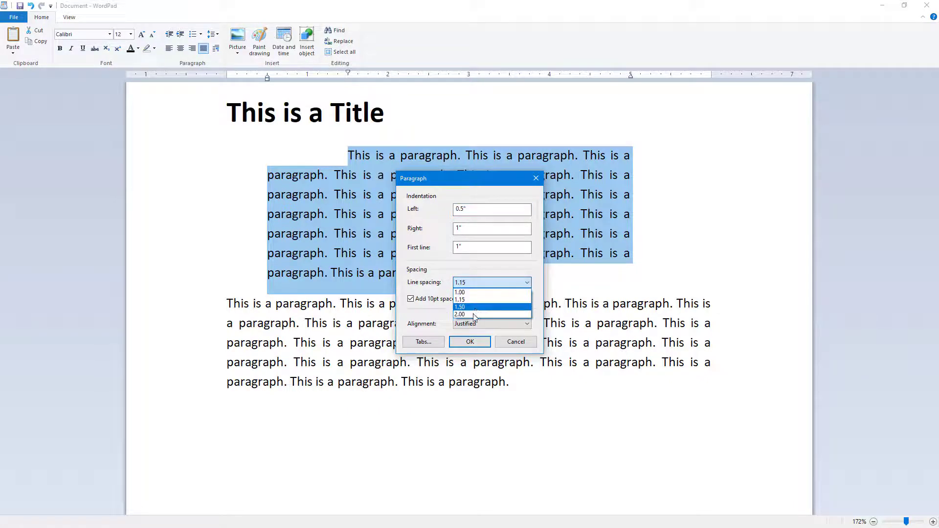
click(470, 342)
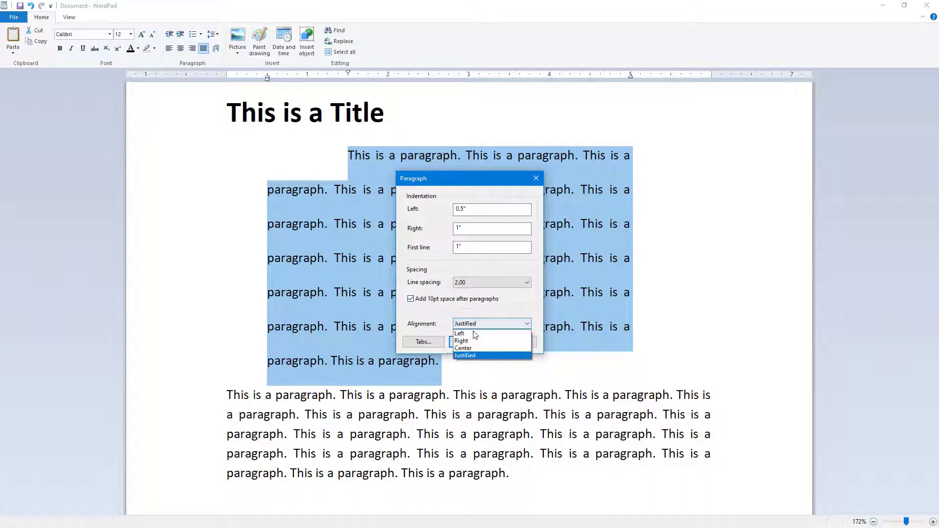
click(463, 348)
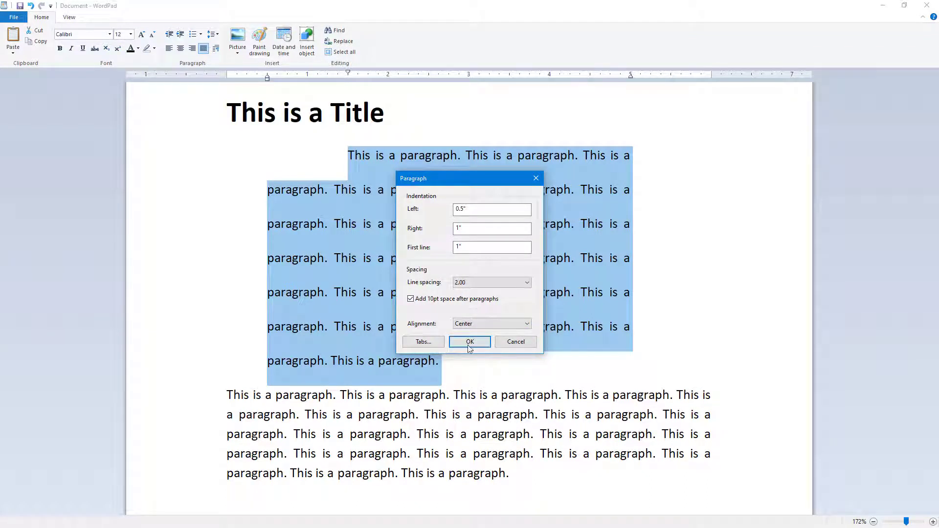
click(469, 342)
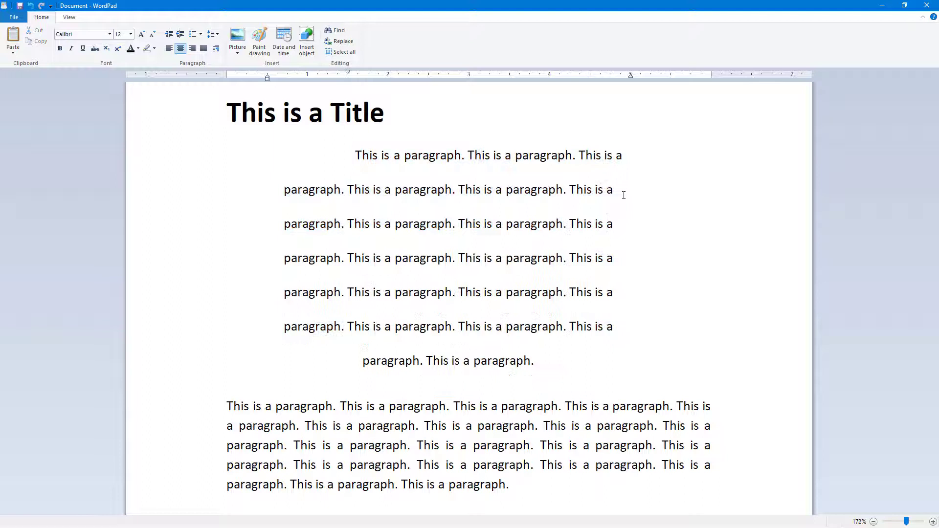